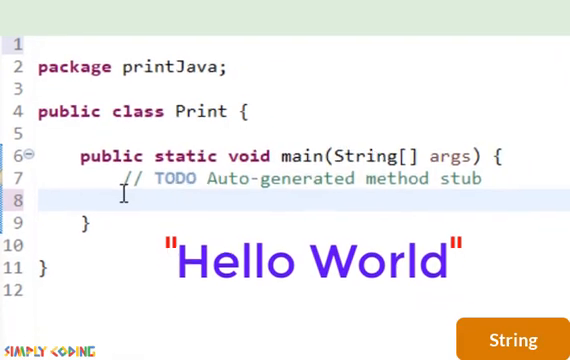
Write System.out.print("Hello World"); inside main on line 8
text(System.out.print();)
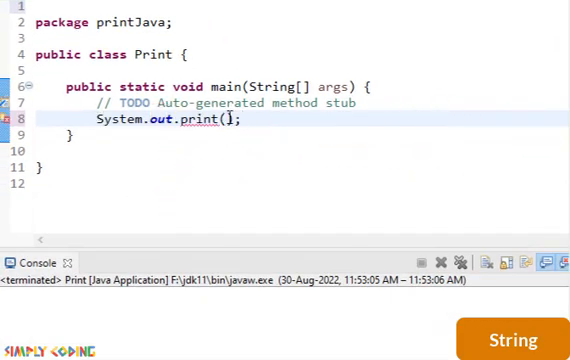
text("Hello World")
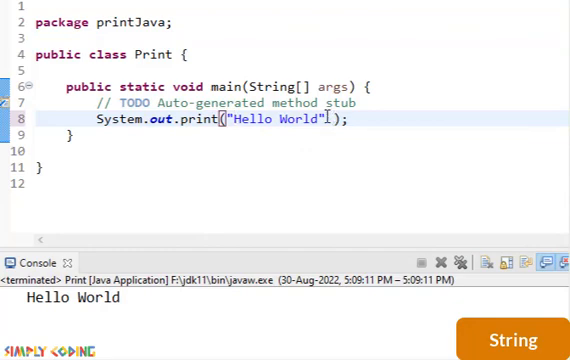
Append "Hi" to the Hello World print argument and run, printing Hello WorldHi
text(,"Hi")
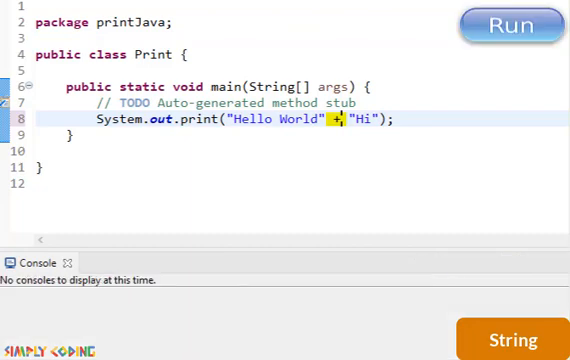
click(503, 26)
text(10)
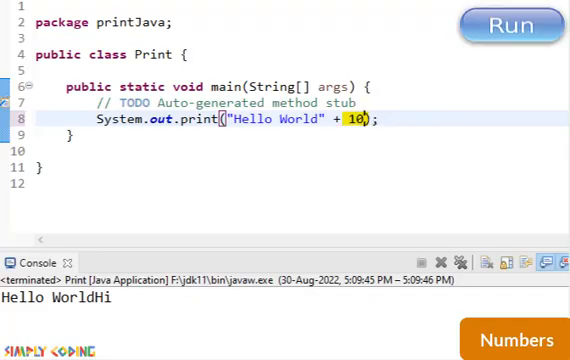
Run the + 10 version printing Hello World10, then append +5 and run again
click(516, 23)
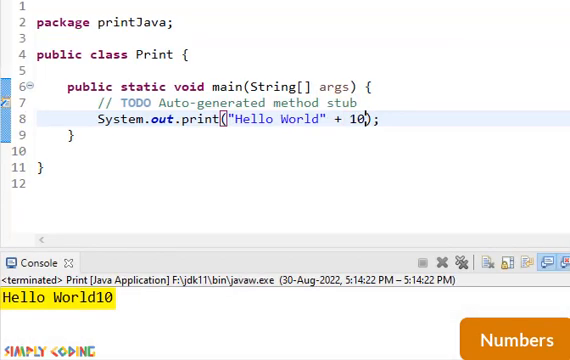
text(+5)
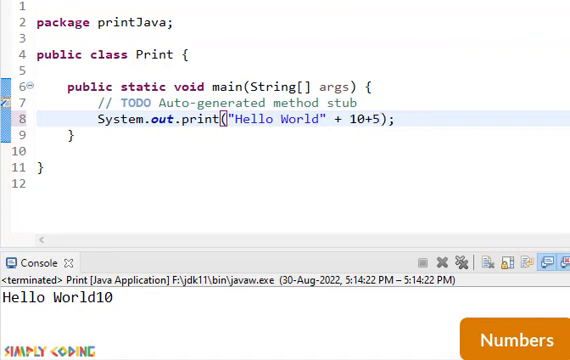
click(522, 27)
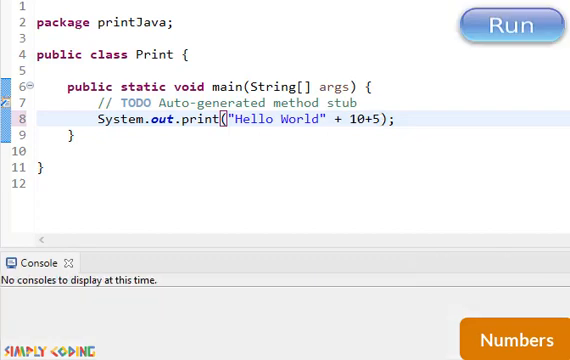
click(511, 25)
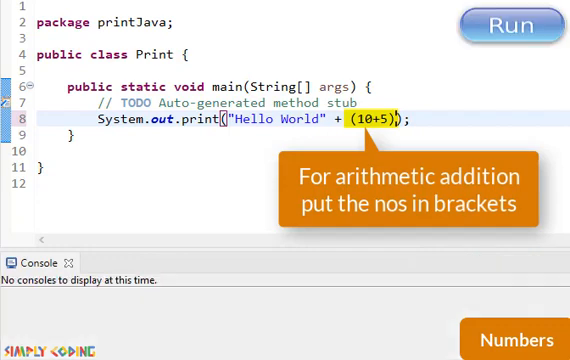
Run the bracketed (10+5) version, printing 15Hello World15
click(513, 25)
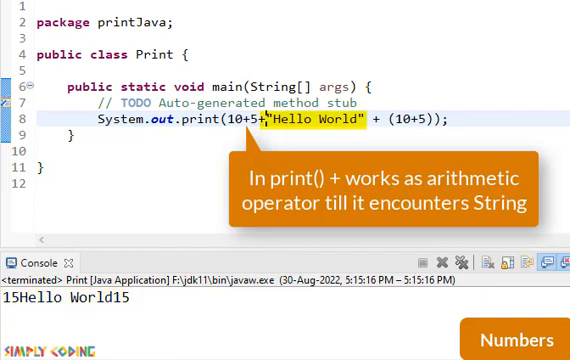
mouse_move(412, 153)
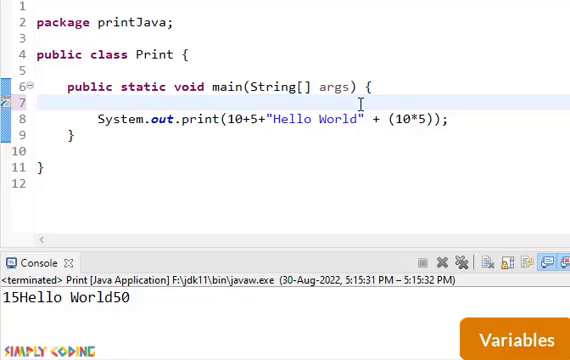
Declare int num = 10, print "Ans is "+num, and append +5
text(int n)
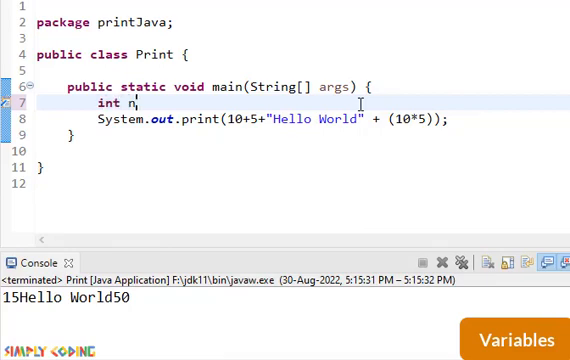
text(um)
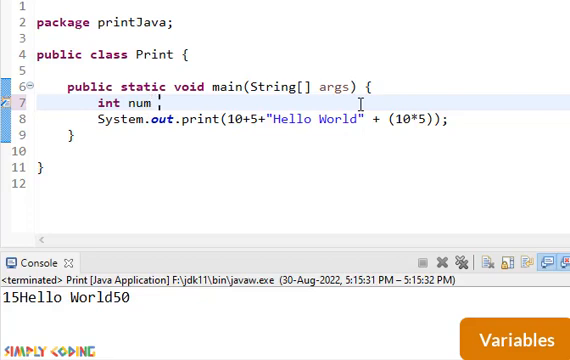
text(= 1)
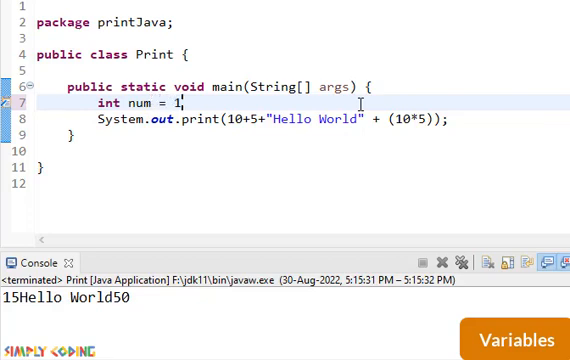
text(0;)
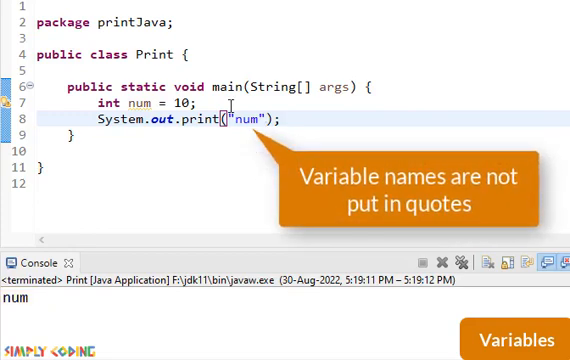
click(228, 118)
text(Ans is ")
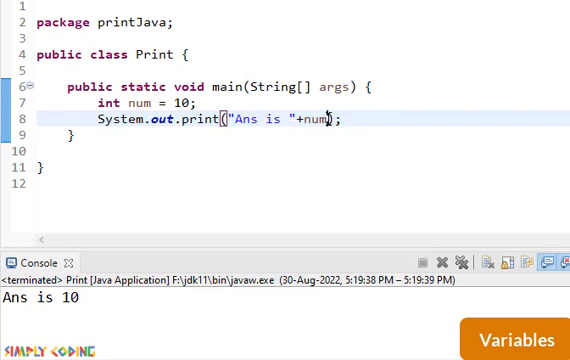
text(+5)
click(303, 103)
text(char ch = ;)
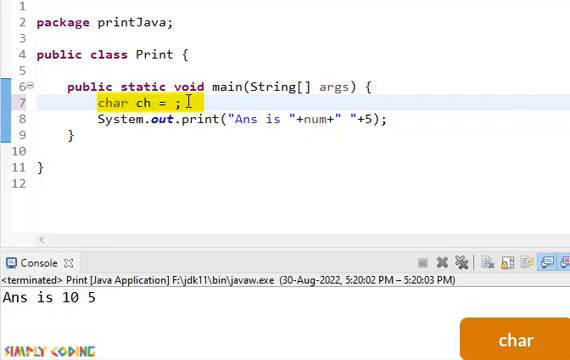
Assign 'A' to the char variable ch
text('A')
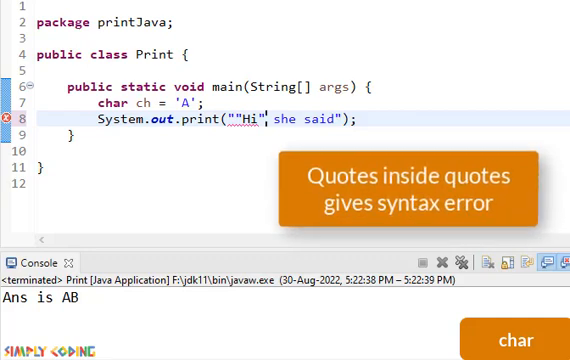
mouse_move(11, 120)
text(System.out.print("Hello There");)
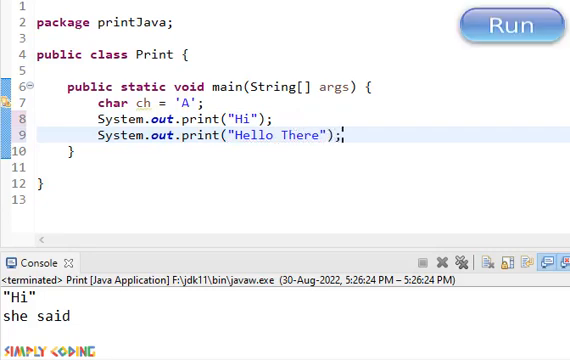
Run the Hi and Hello There prints after switching to println and adding \n
click(503, 27)
text(ln)
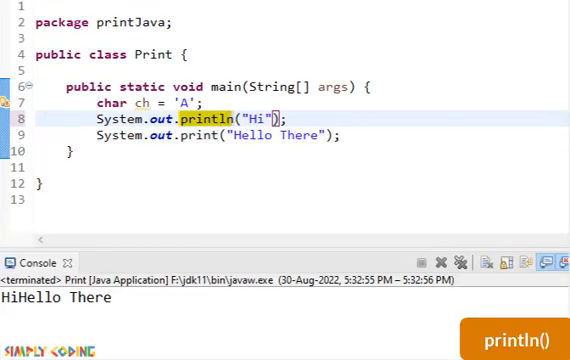
click(498, 22)
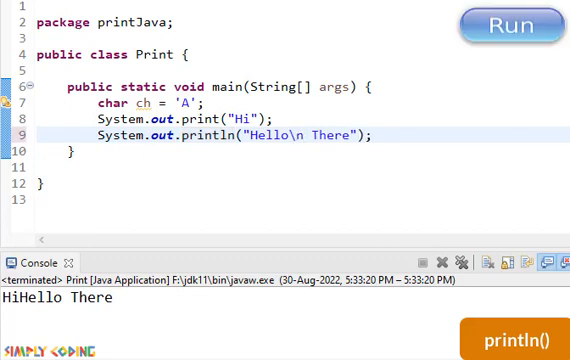
click(488, 20)
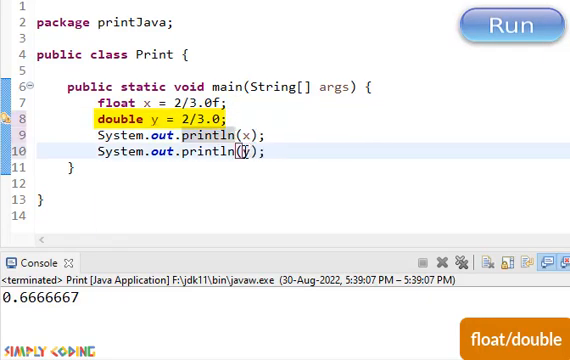
Run the program to compare float x and double y, showing 0.6666667
click(496, 22)
text(f("Ans is )
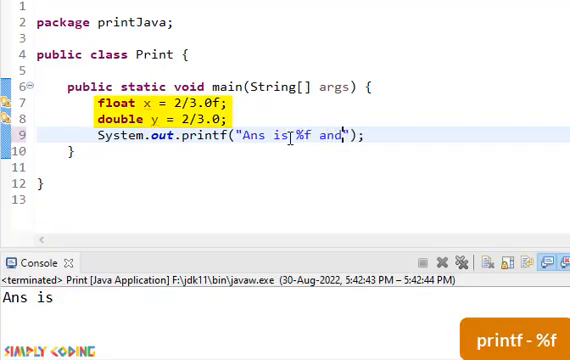
Complete printf as "Ans is %f and %f",x,y and run, printing Ans is 0.666667 and 0.666667
text(%f)
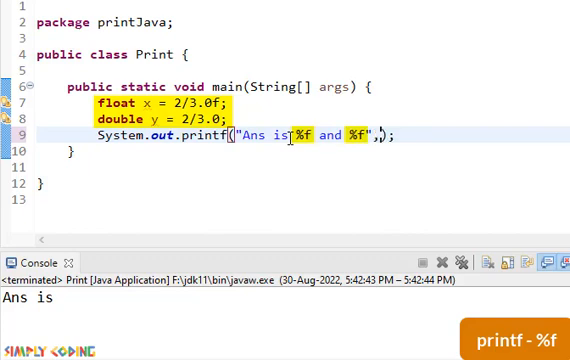
text(x,y)
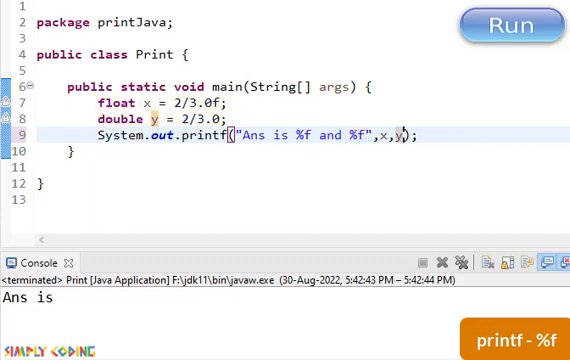
click(500, 24)
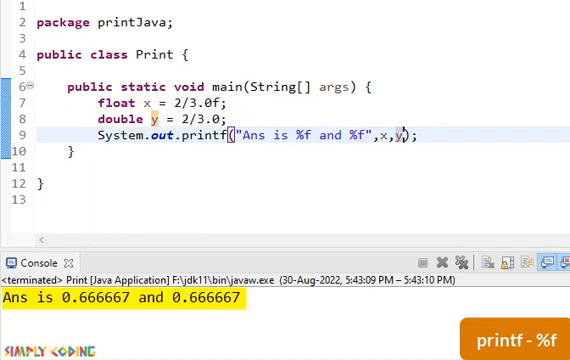